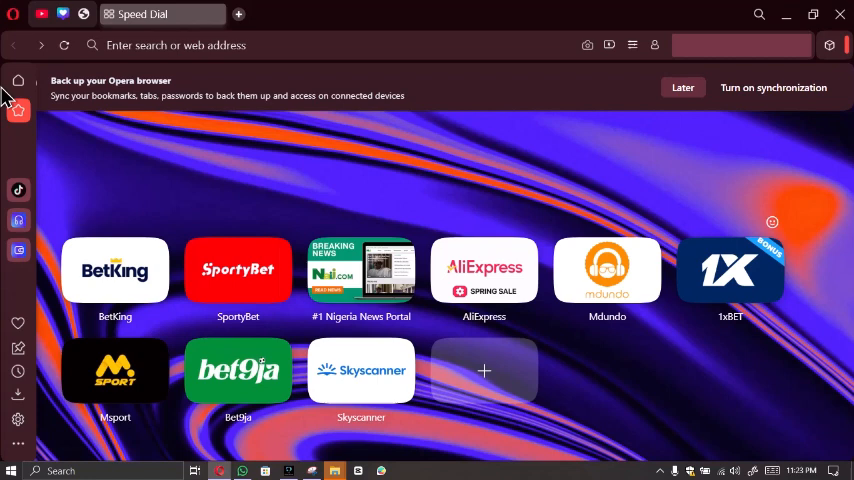
{"action": "mouse_move", "coordinate": [10, 456]}
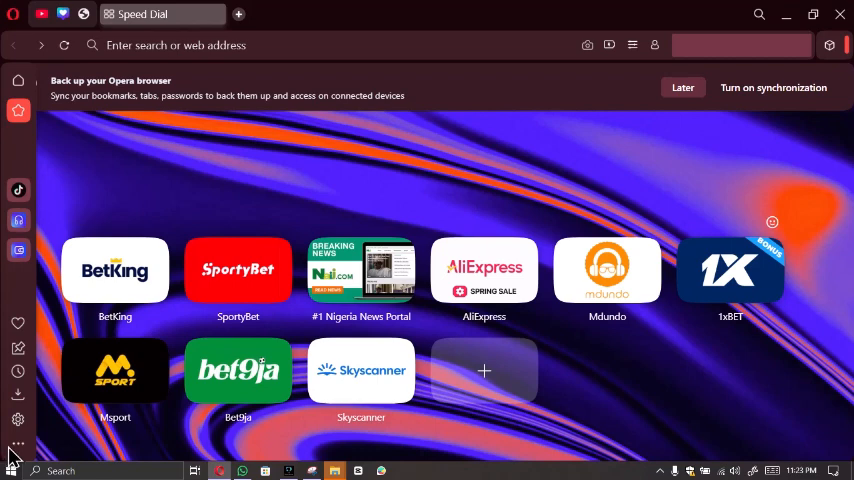
{"action": "mouse_move", "coordinate": [18, 220]}
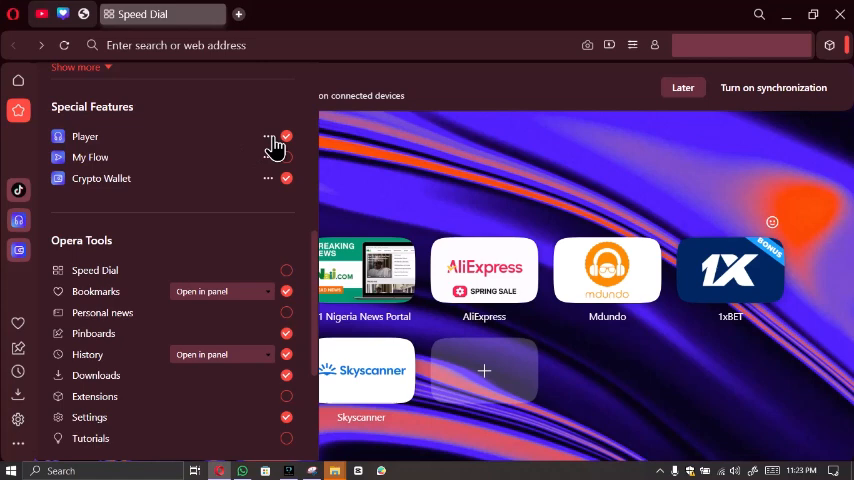
Step: Enable the sidebar Player, show its panel, and choose YouTube Music as the service
{"action": "scroll", "scroll_direction": "down", "scroll_amount": 3}
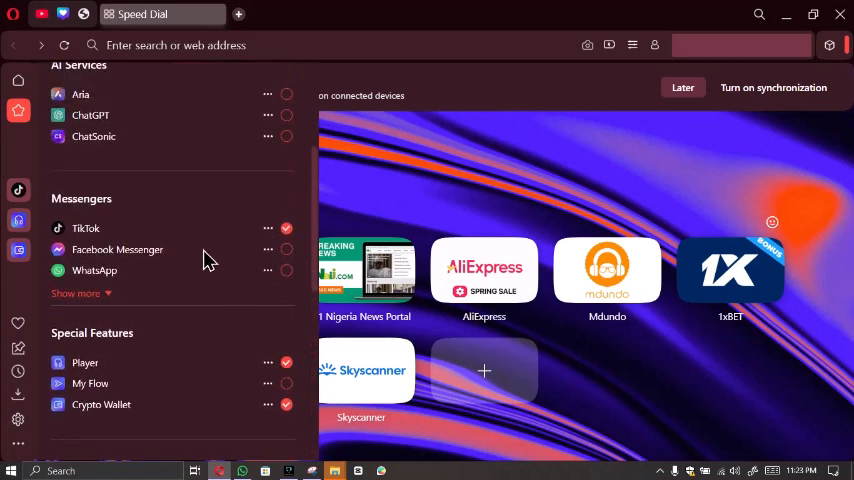
{"action": "left_click", "coordinate": [76, 292]}
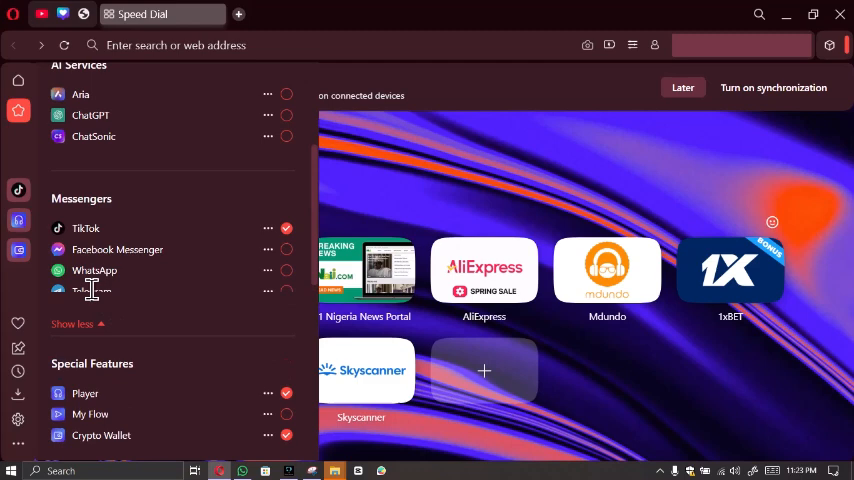
{"action": "left_click", "coordinate": [72, 324]}
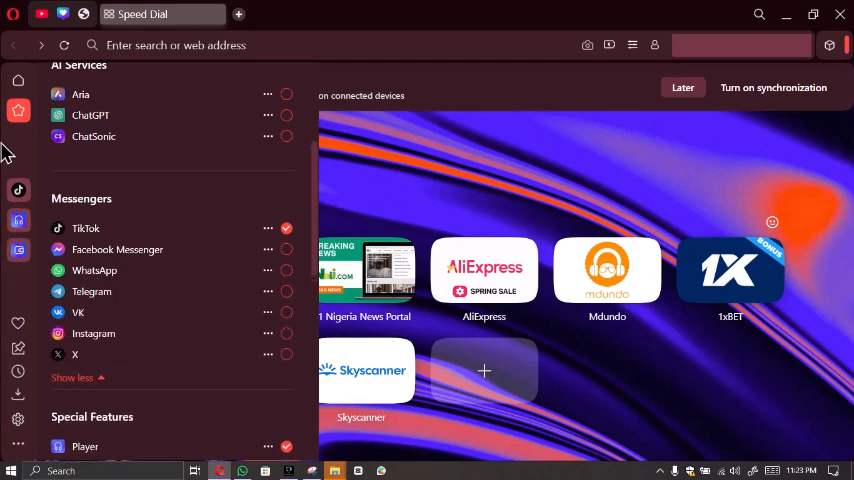
{"action": "left_click", "coordinate": [18, 220]}
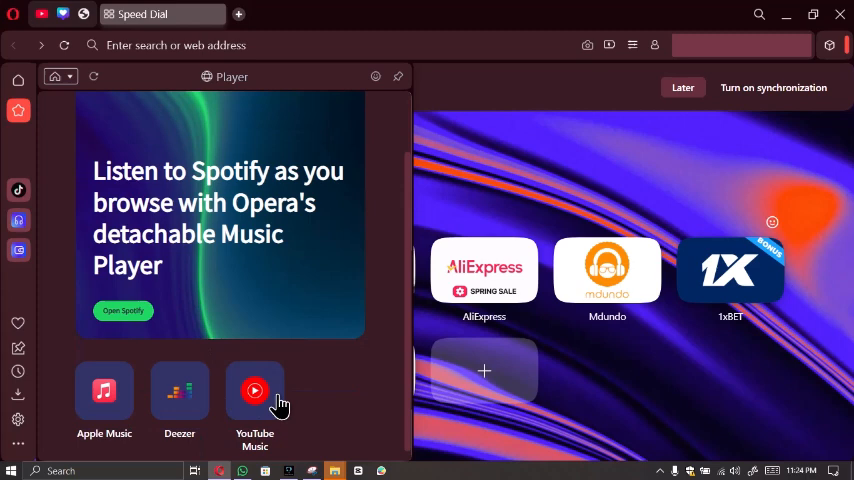
{"action": "left_click", "coordinate": [254, 392]}
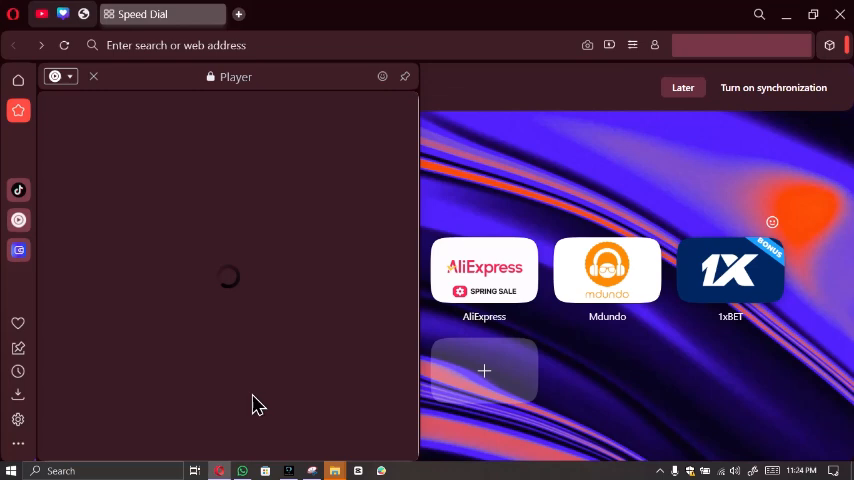
{"action": "mouse_move", "coordinate": [262, 394]}
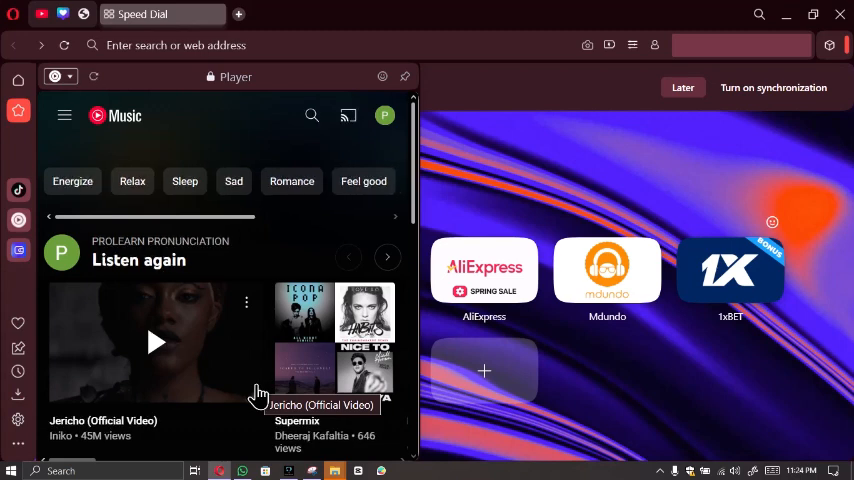
{"action": "mouse_move", "coordinate": [168, 246]}
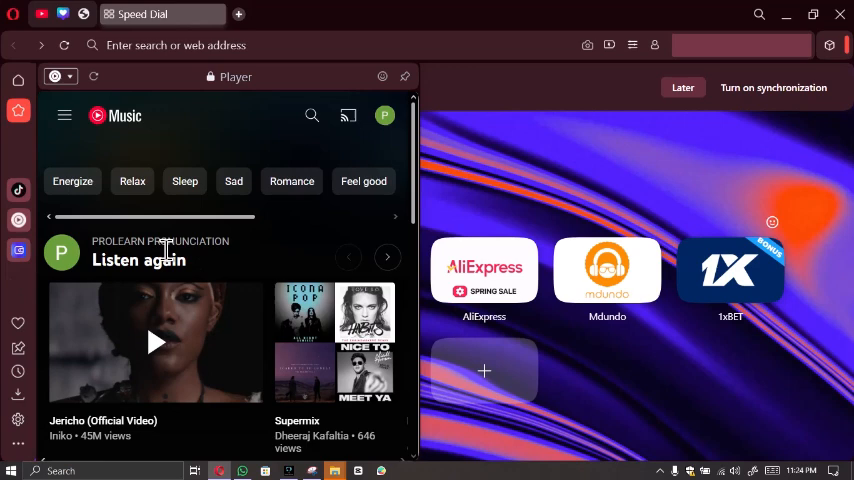